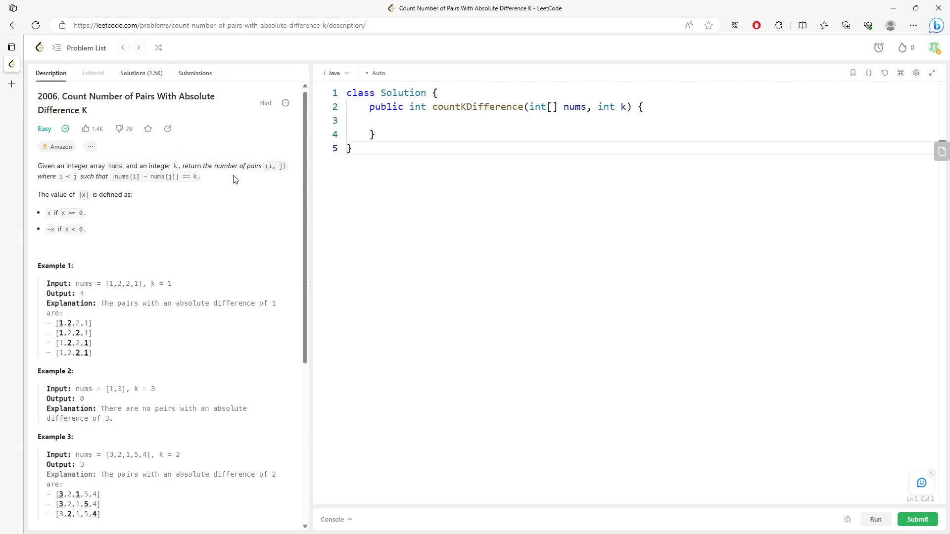
Highlight the |nums[i] - nums[j]| == k condition and start an Edge area capture.
double_click(239, 165)
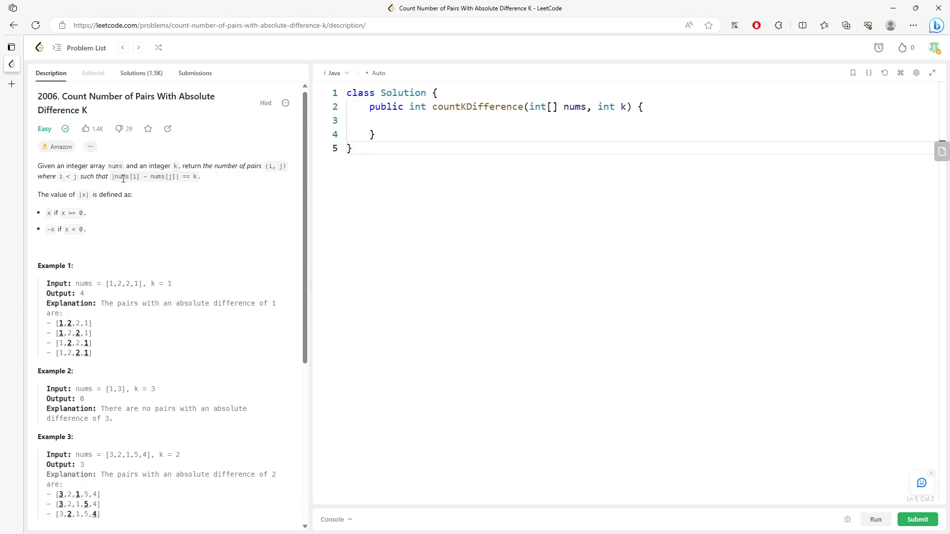
drag(115, 176, 199, 177)
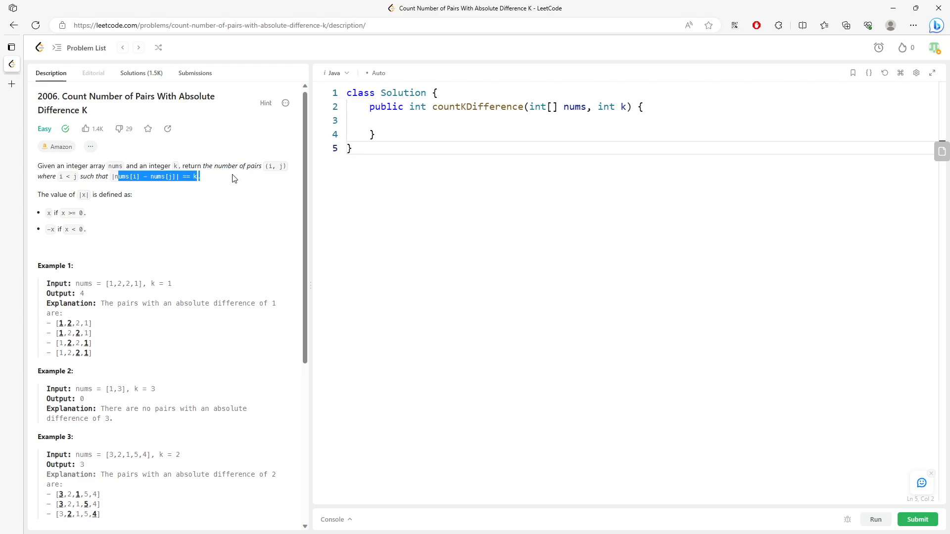
drag(299, 274, 360, 320)
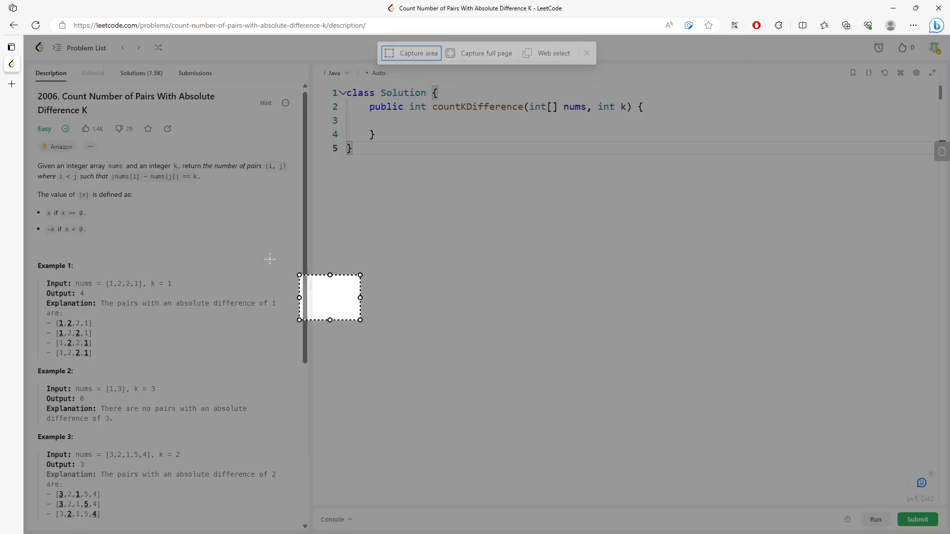
Capture the problem region and handwrite x − y and y − x under the formula.
click(417, 53)
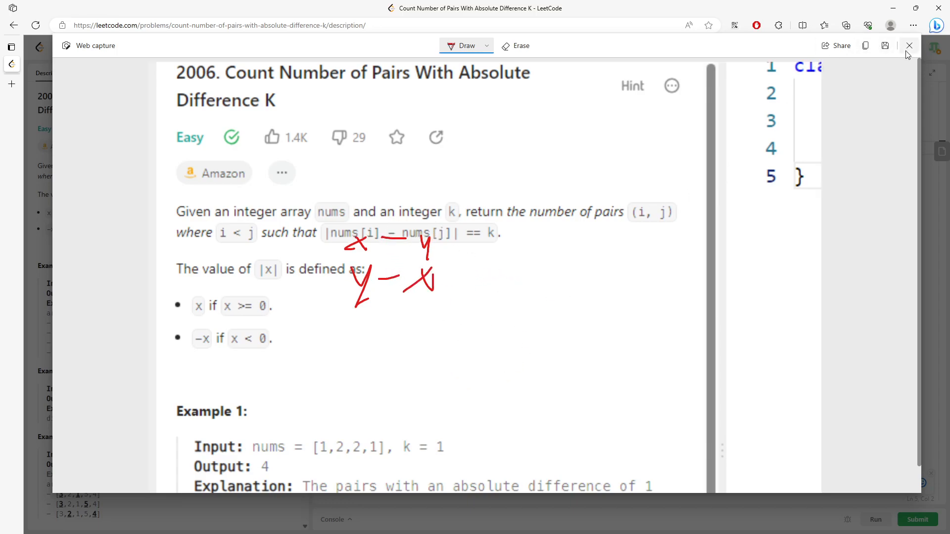
click(909, 45)
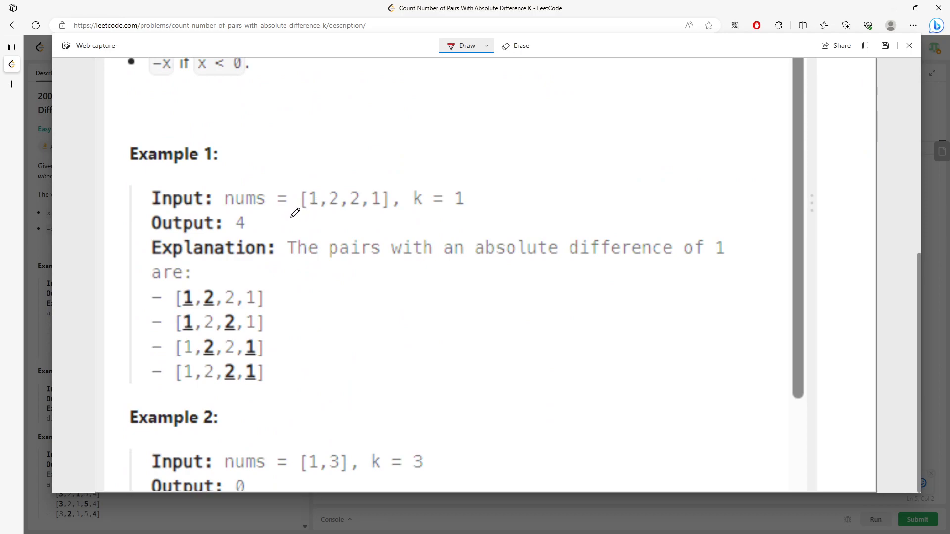
Circle Example 1's first 1, write 'map key = num[i], val: freq', box num[i]-k and num[i]+k.
drag(291, 216, 374, 212)
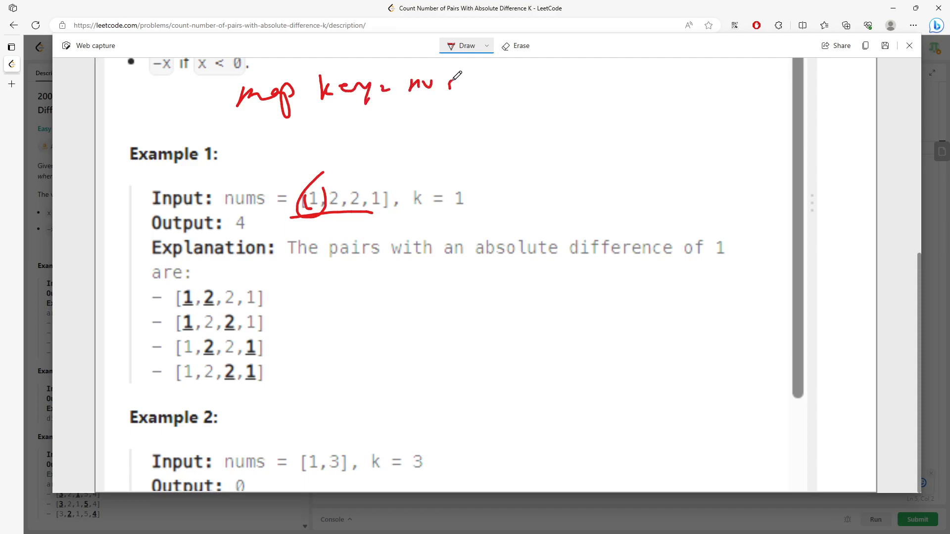
drag(442, 82, 533, 91)
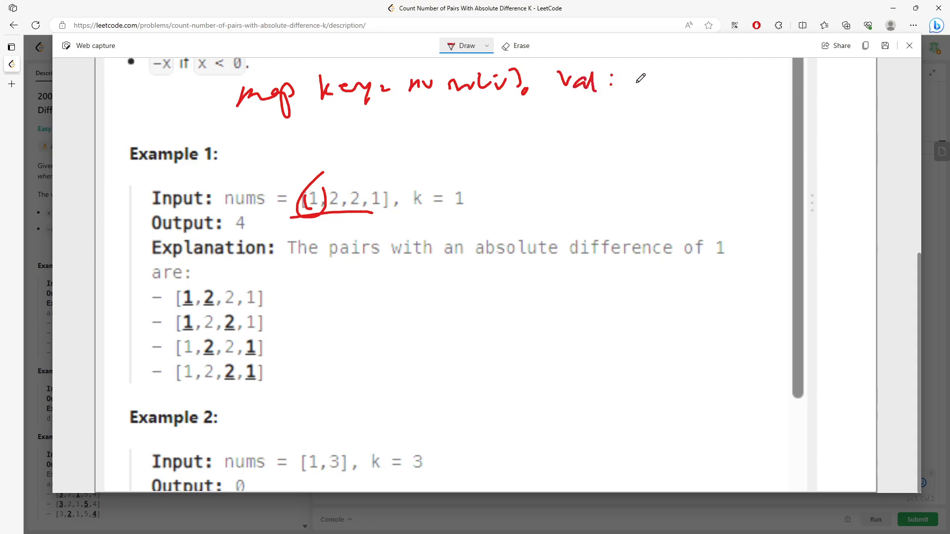
drag(642, 78, 696, 140)
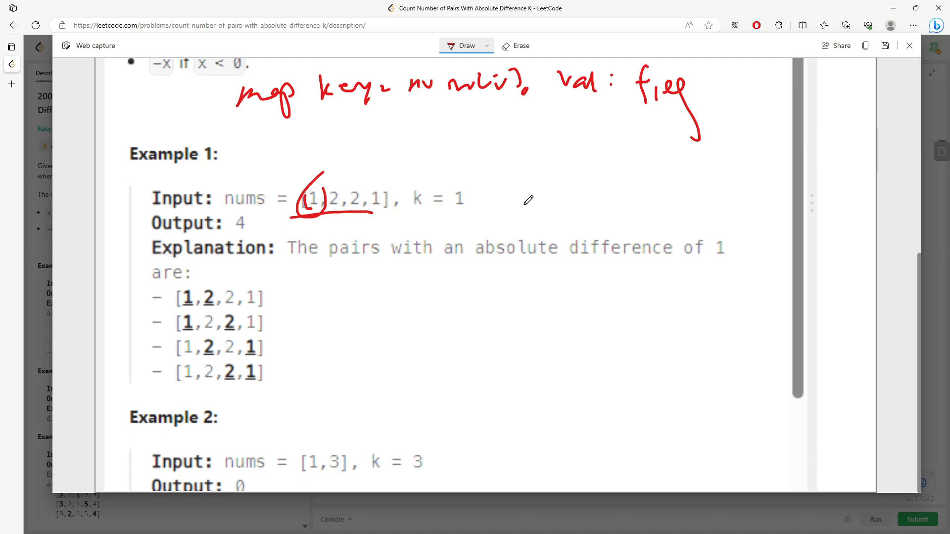
mouse_move(574, 178)
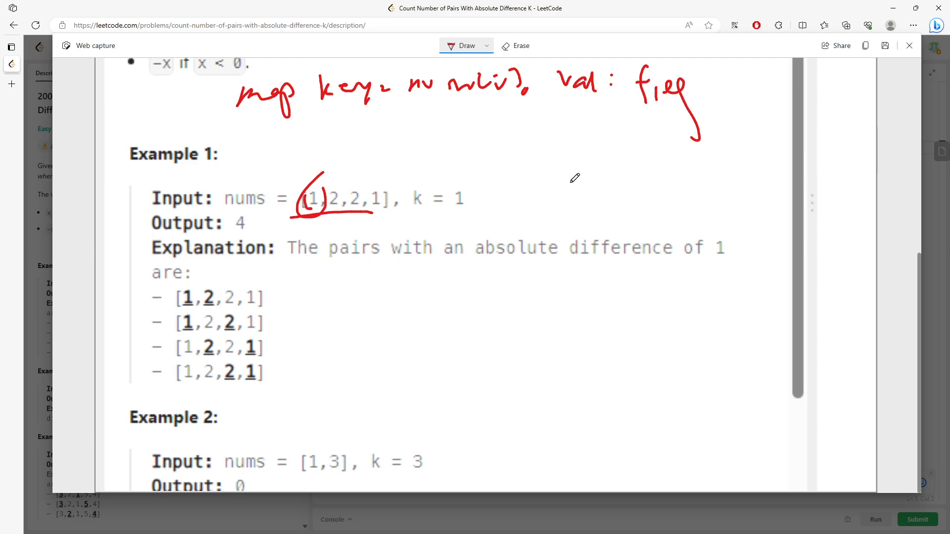
drag(368, 308, 439, 309)
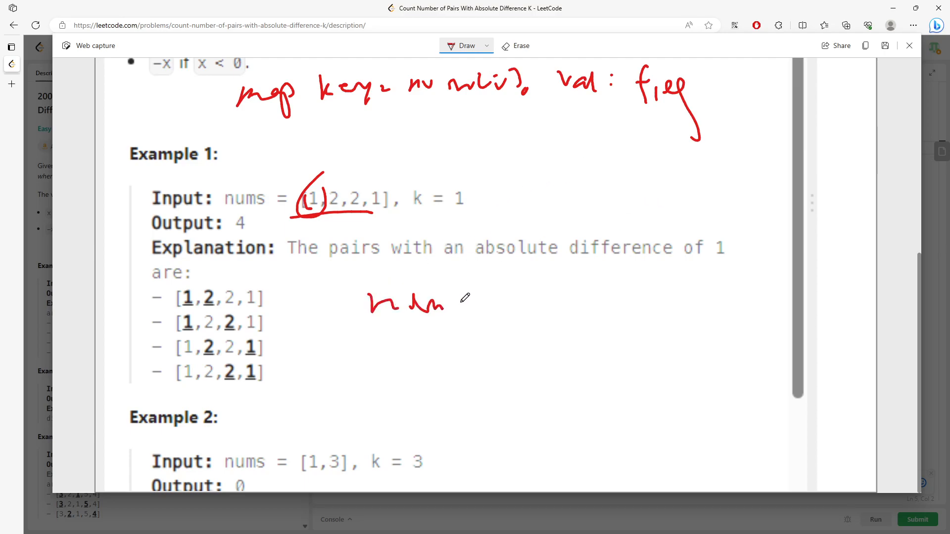
drag(457, 297, 518, 312)
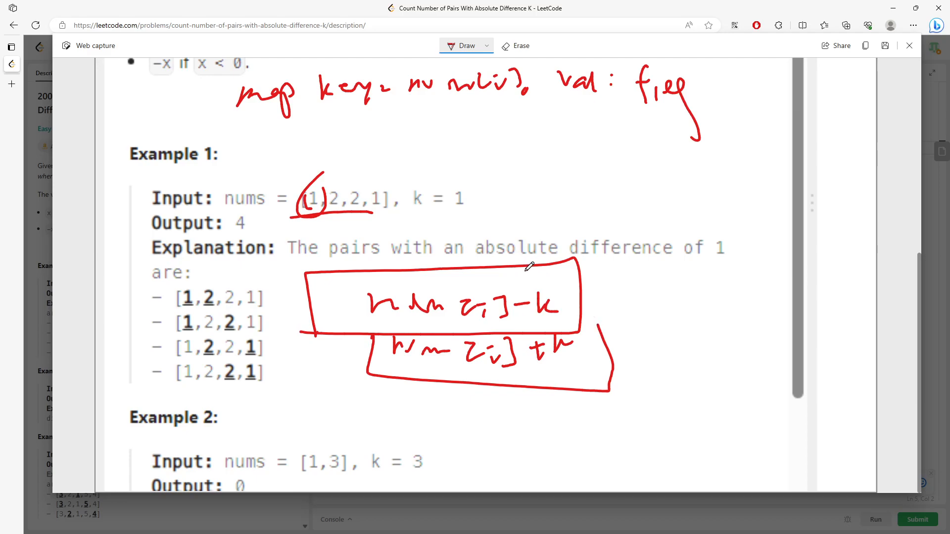
mouse_move(575, 302)
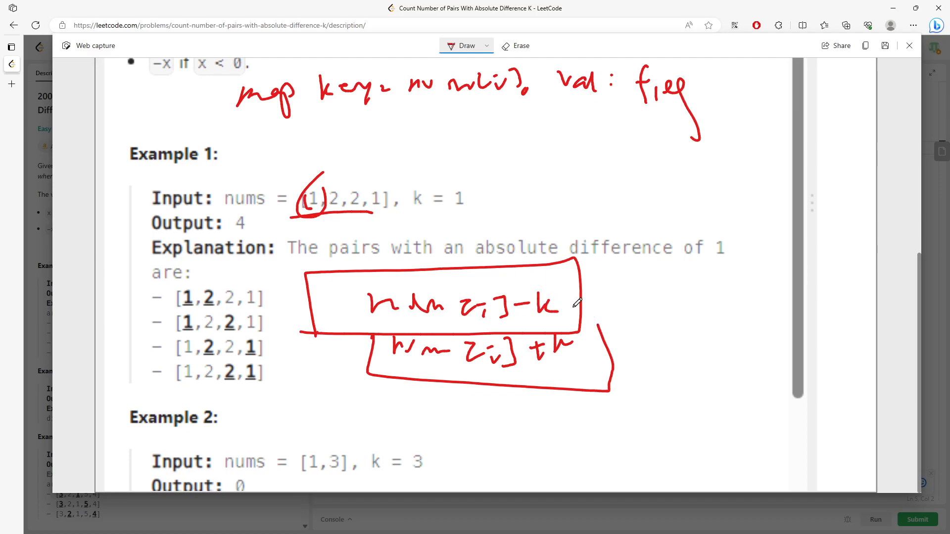
Draw and erase temporary '= y' marks, then underline 'map key' and 'The pairs'.
drag(575, 302, 626, 312)
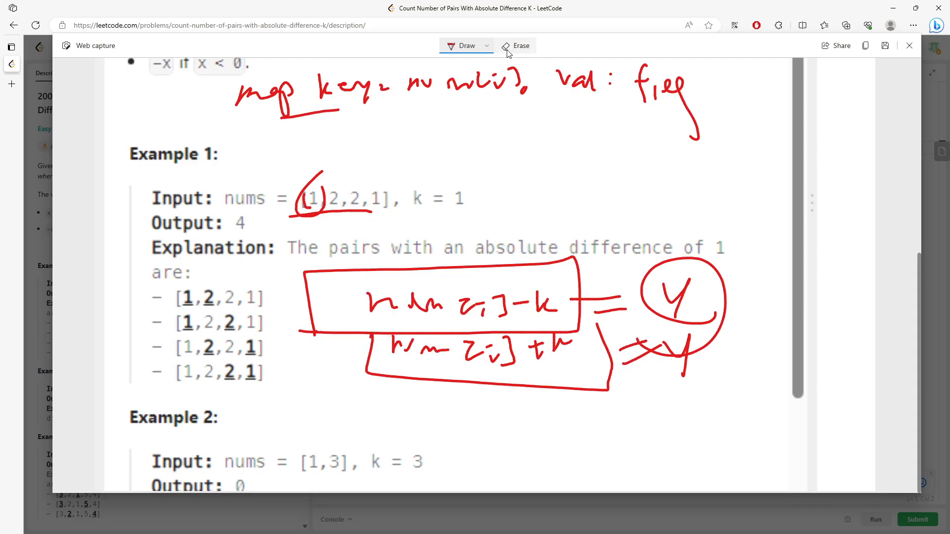
click(515, 45)
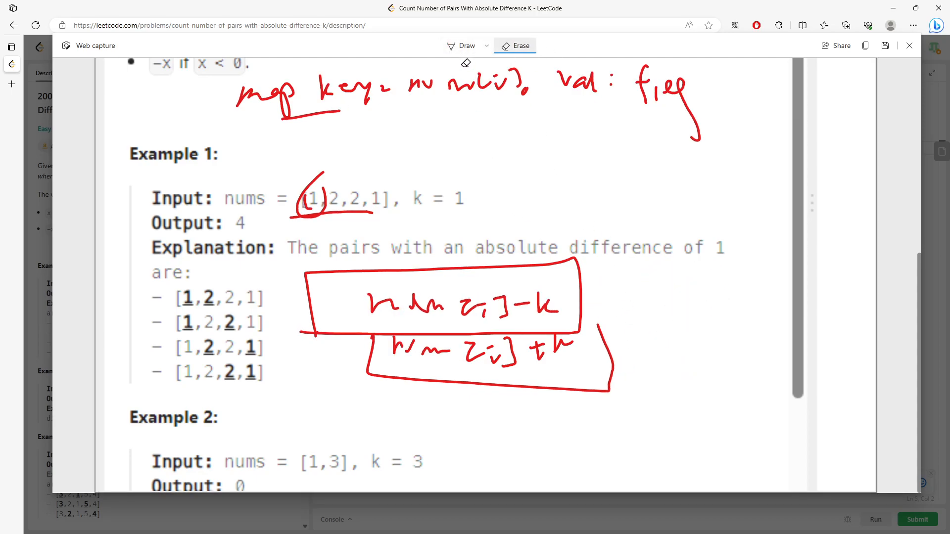
click(465, 46)
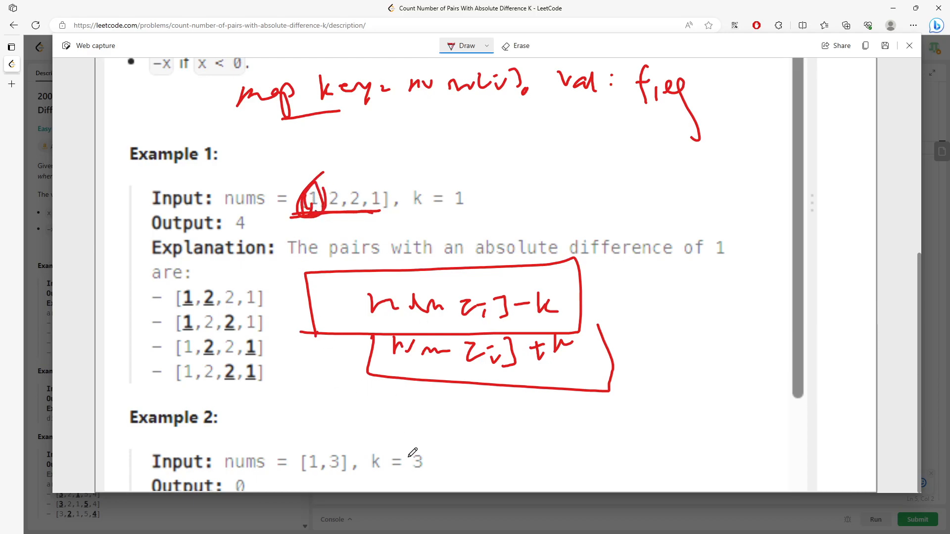
mouse_move(402, 423)
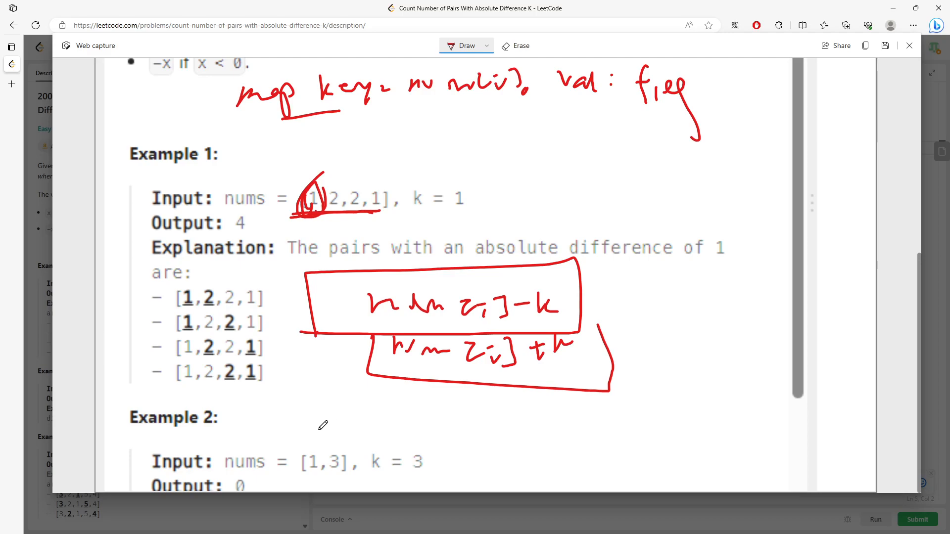
mouse_move(365, 425)
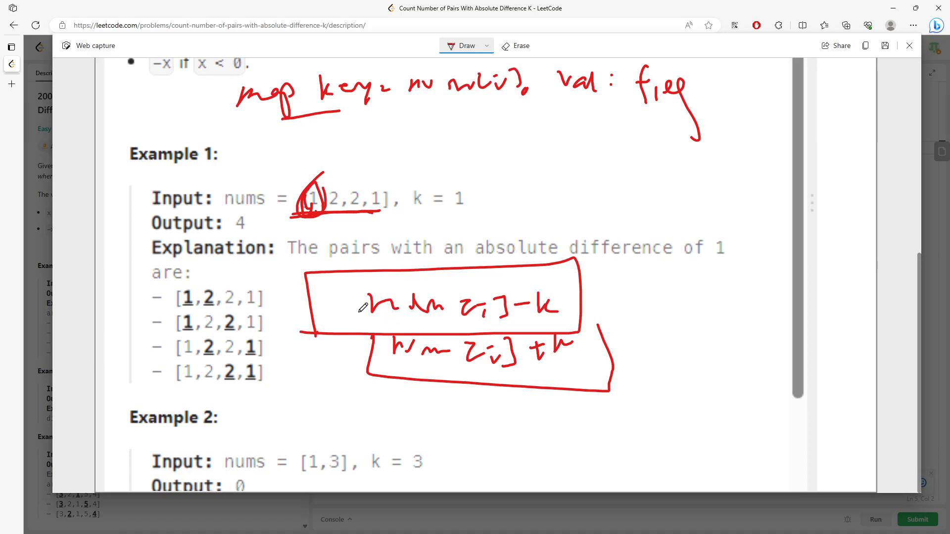
mouse_move(362, 315)
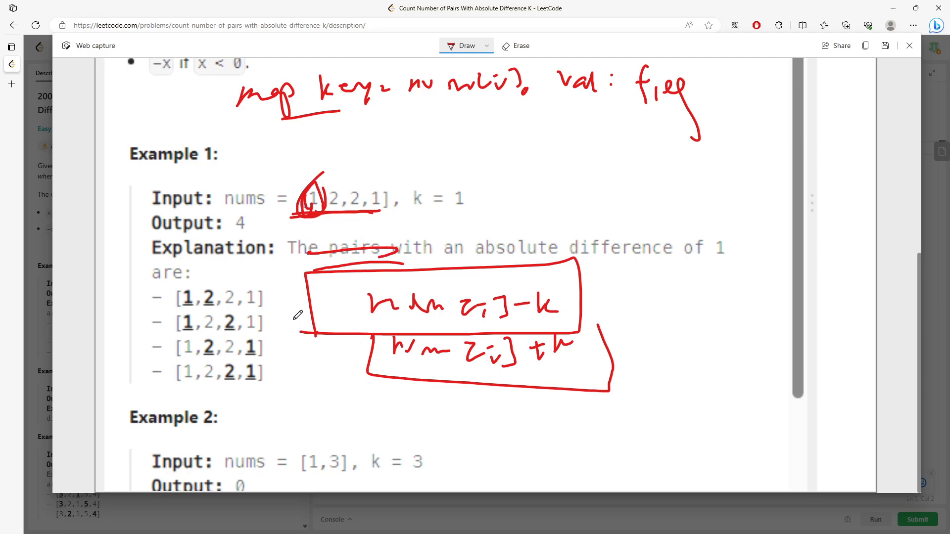
Write 'res +=' and 'update num[i] map' notes, then discard the capture.
drag(242, 339, 291, 363)
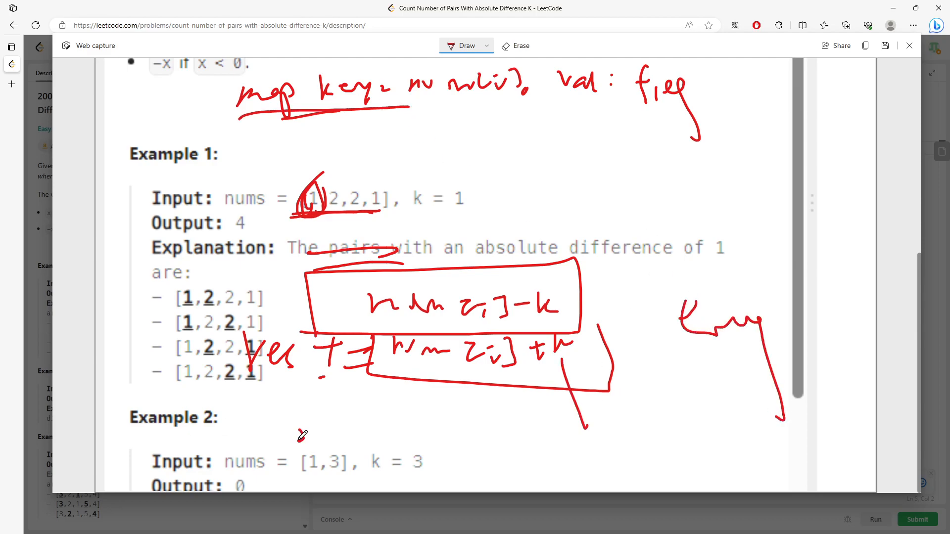
drag(291, 436, 430, 423)
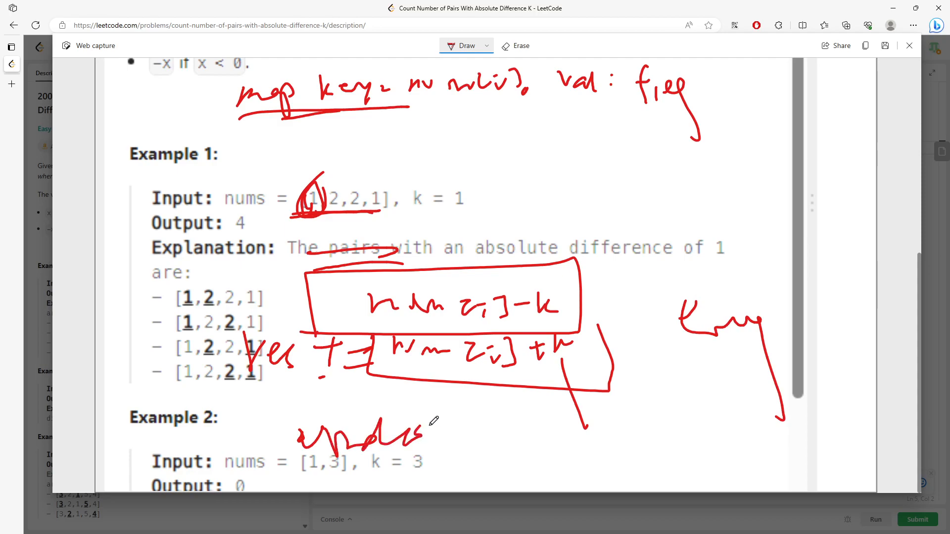
drag(503, 436, 588, 430)
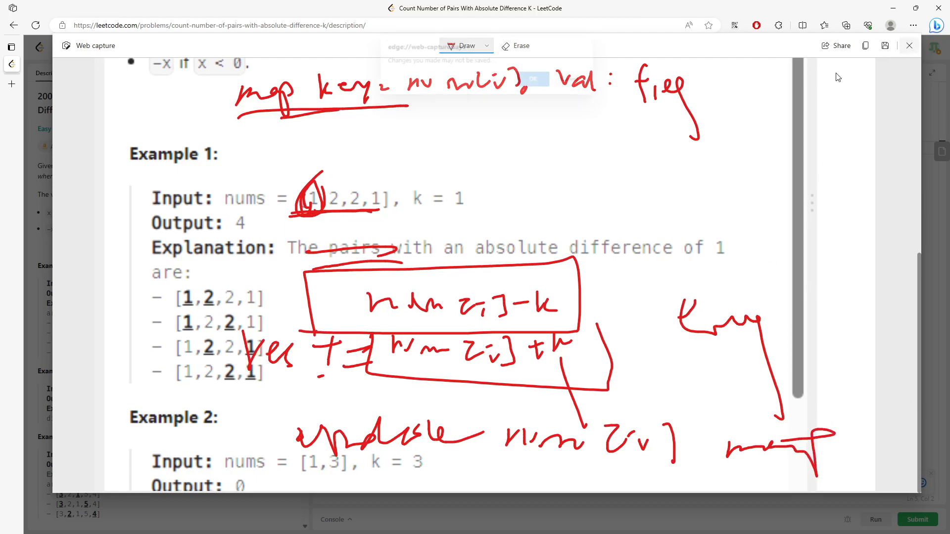
click(908, 45)
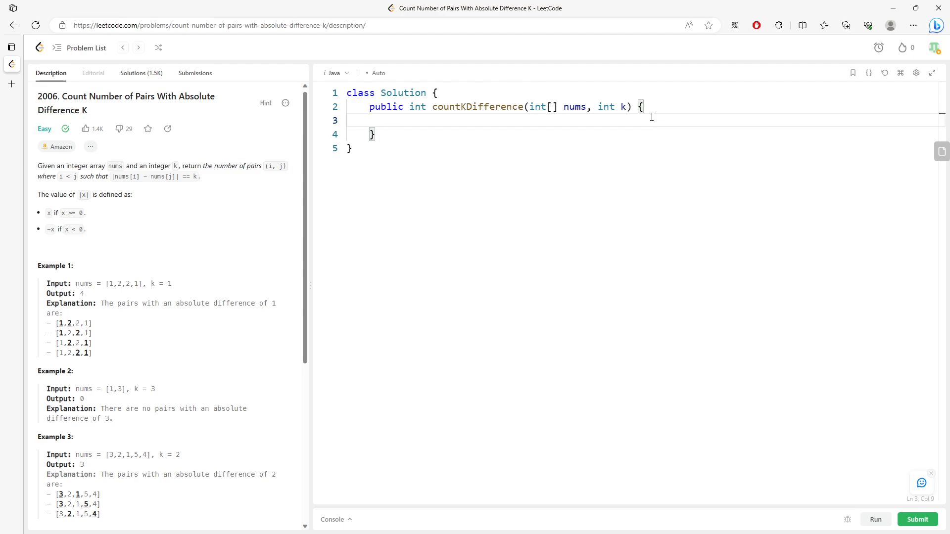
Declare int res = 0, a HashMap<Integer, Integer> map, and return res.
text(int res = 0;)
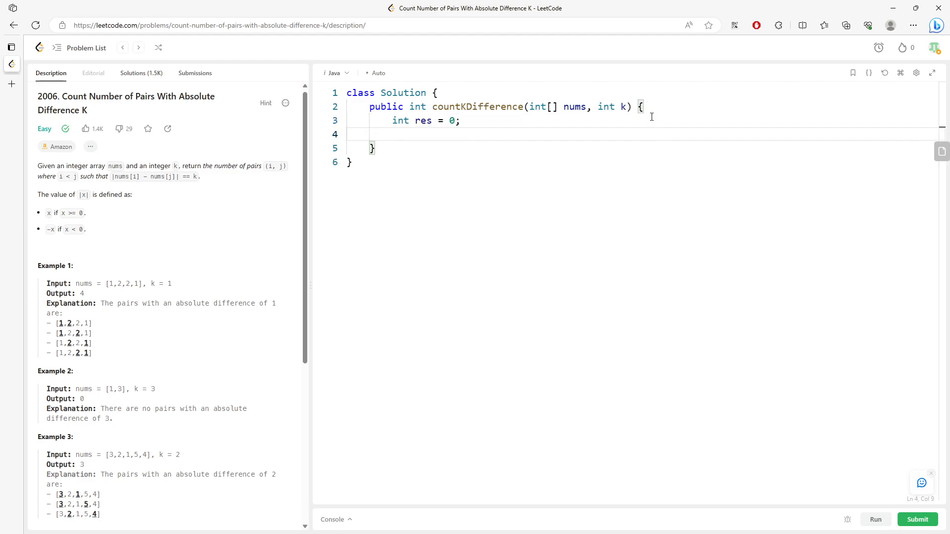
text(Hasm)
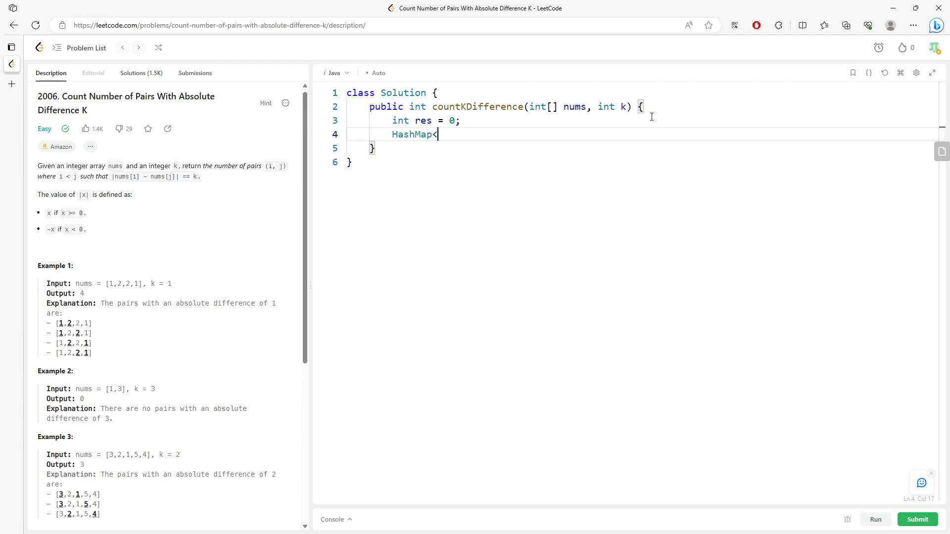
text(Integer, Intege)
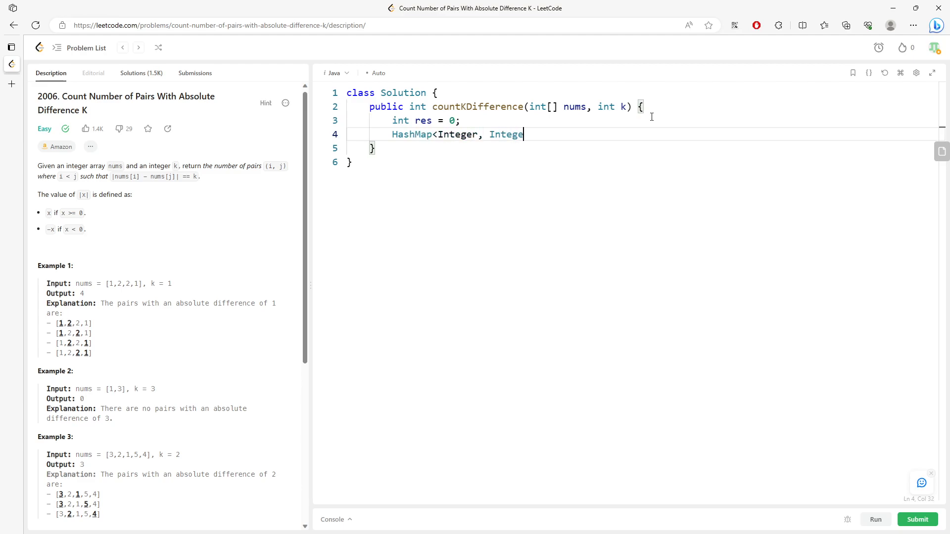
text(r> map = new H)
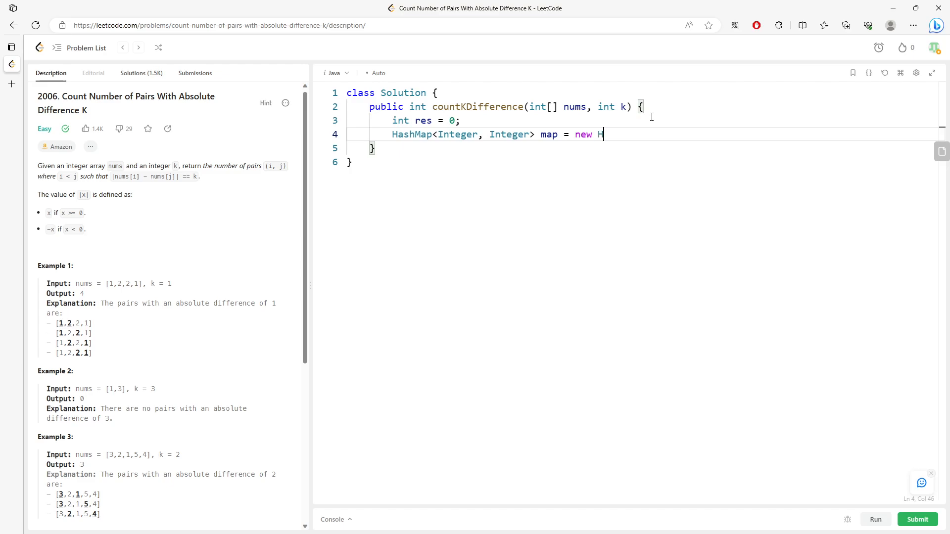
text(ashMap();)
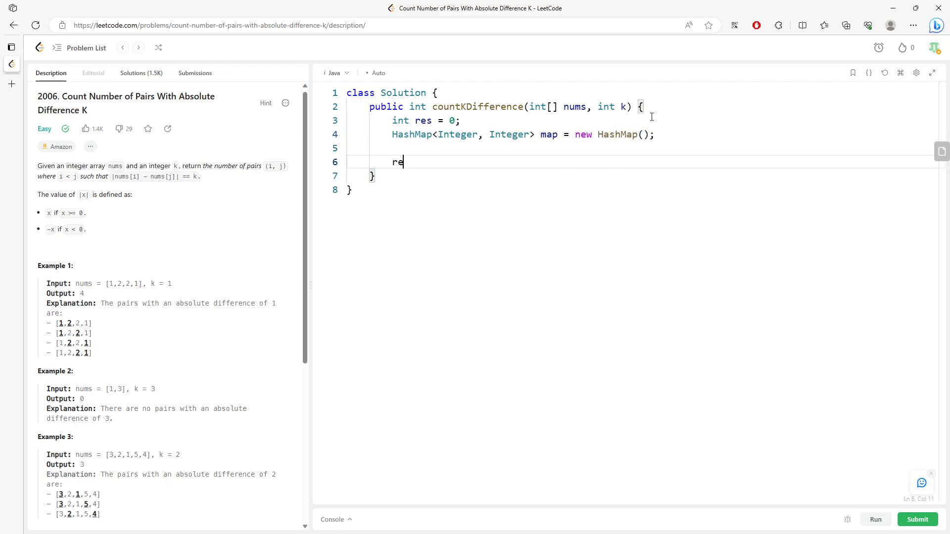
text(turn res;)
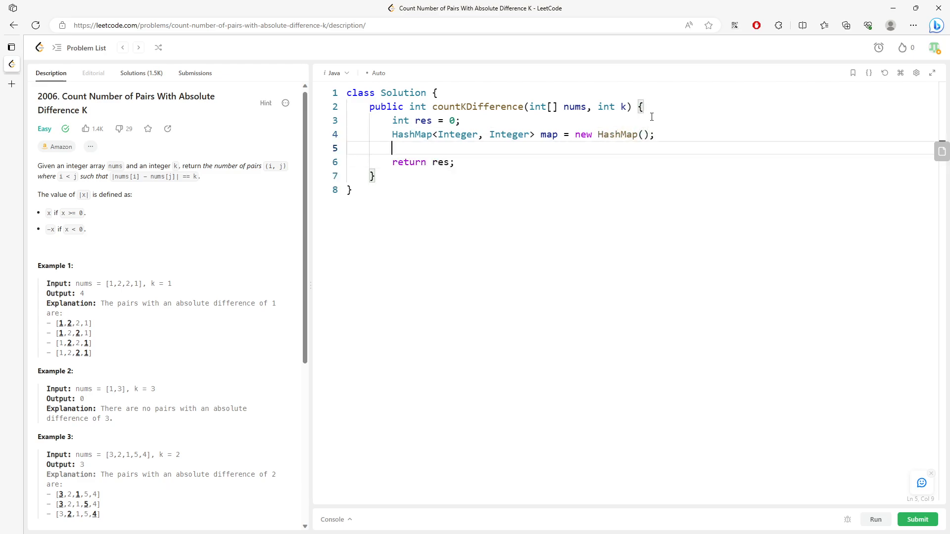
Add a for-each loop over nums doing map.put(num, map.getOrDefault(num, 0) + 1).
text(for(int num: nu)
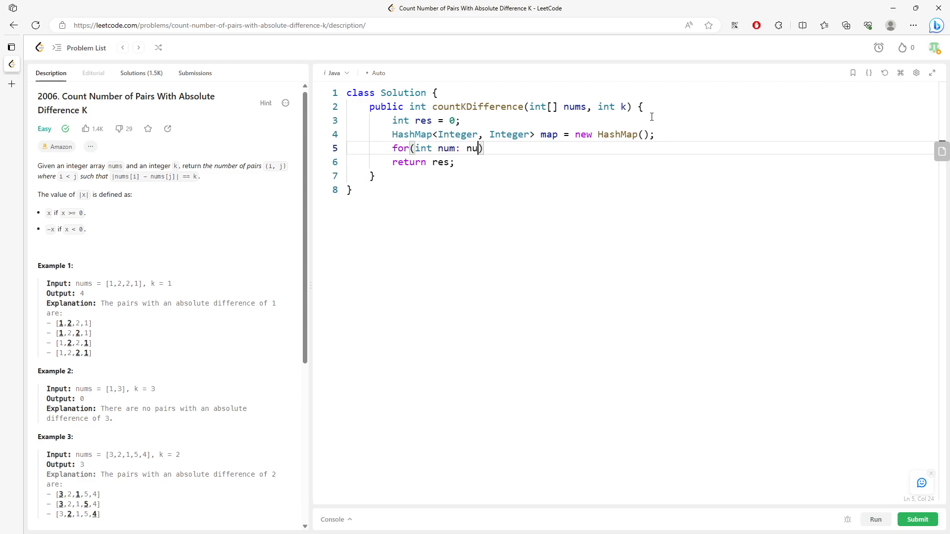
text(ms0)
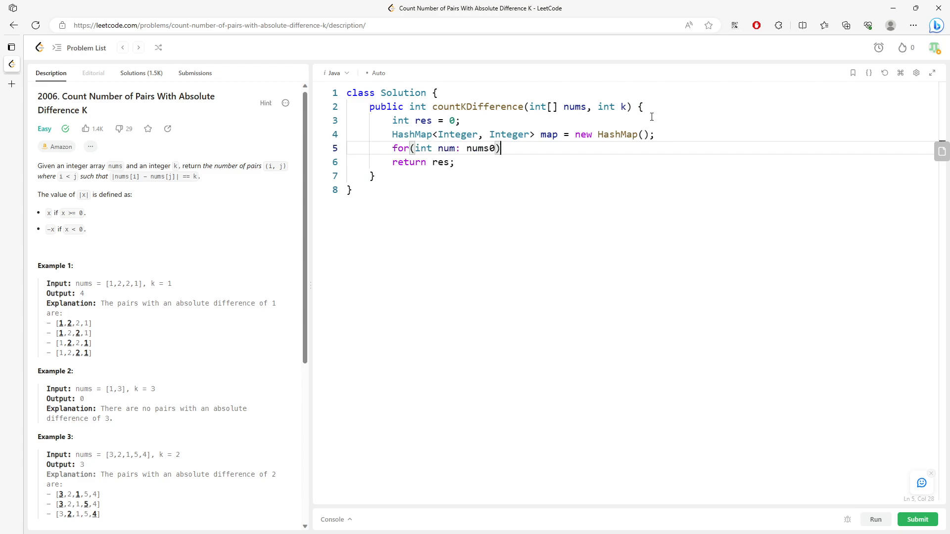
text({)
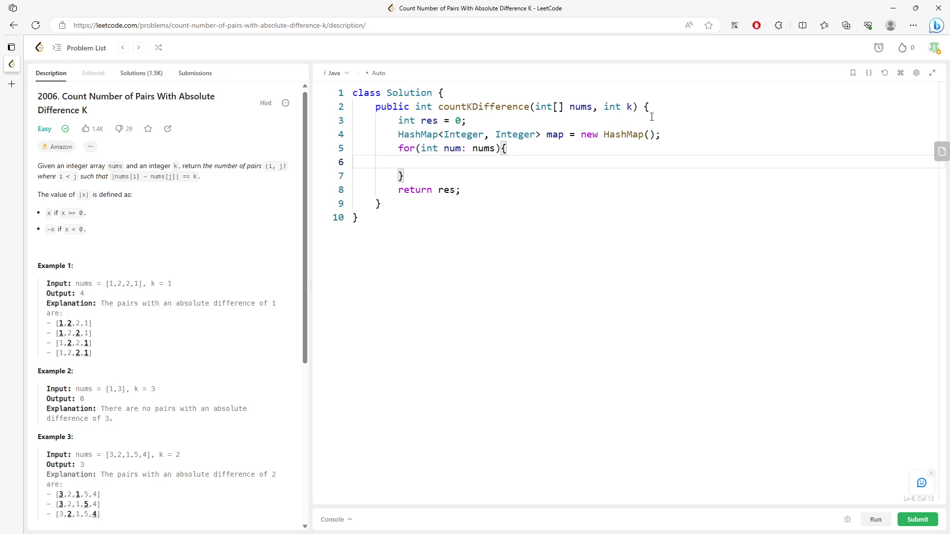
text(mnap.put(num,)
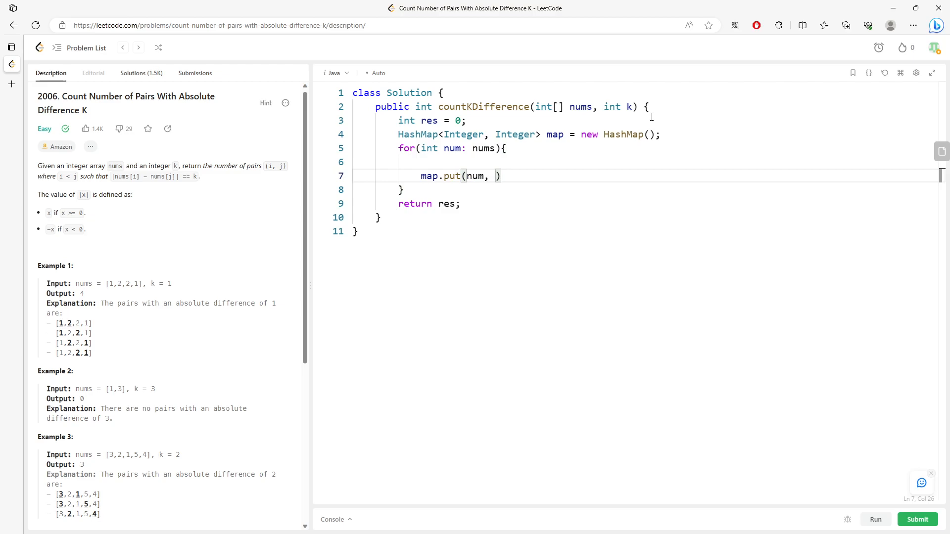
text(map.getOr)
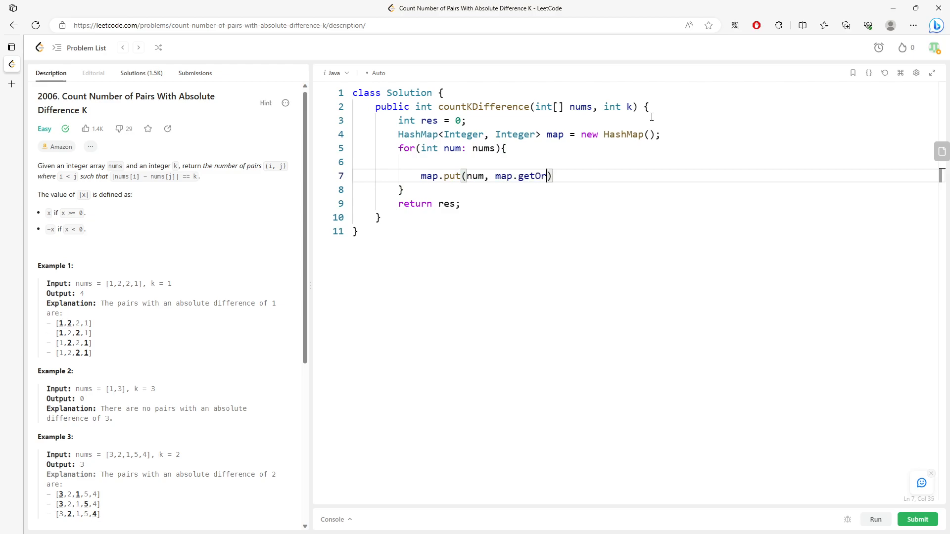
text(Default())
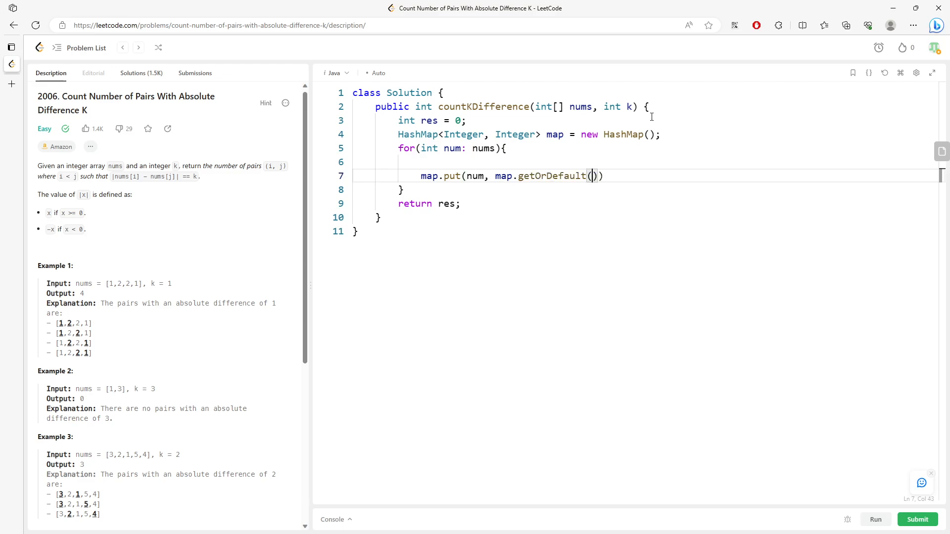
text(num, 0)
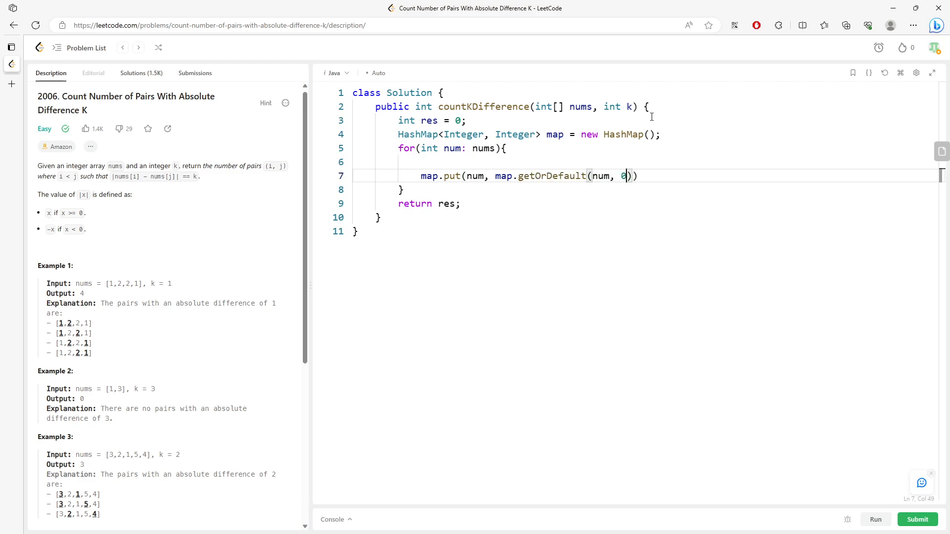
text())
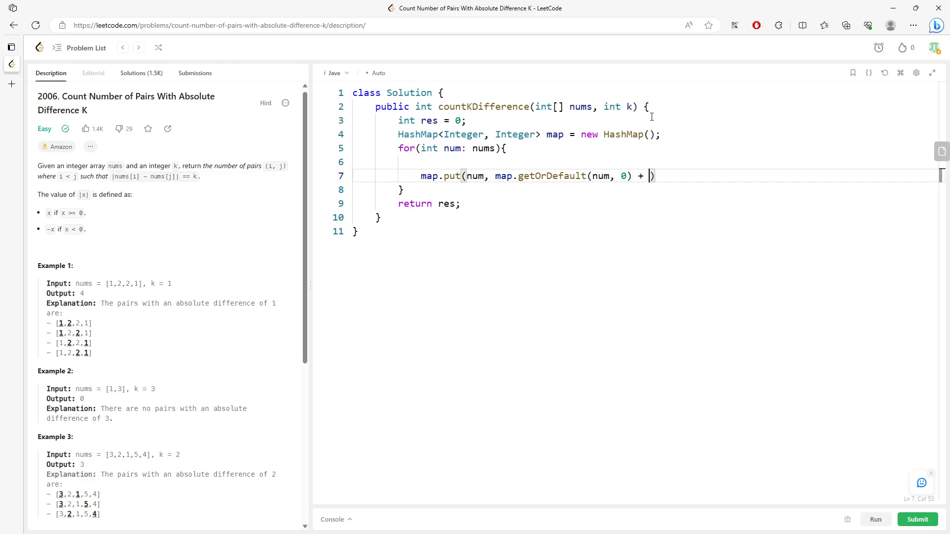
text(1);)
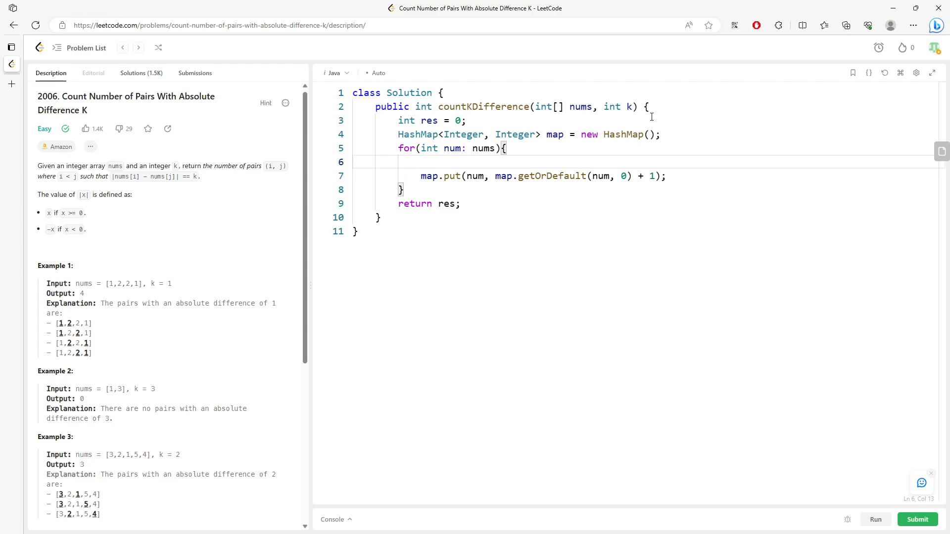
Insert res += map.getOrDefault(num-k, 0) at the top of the loop.
text(res)
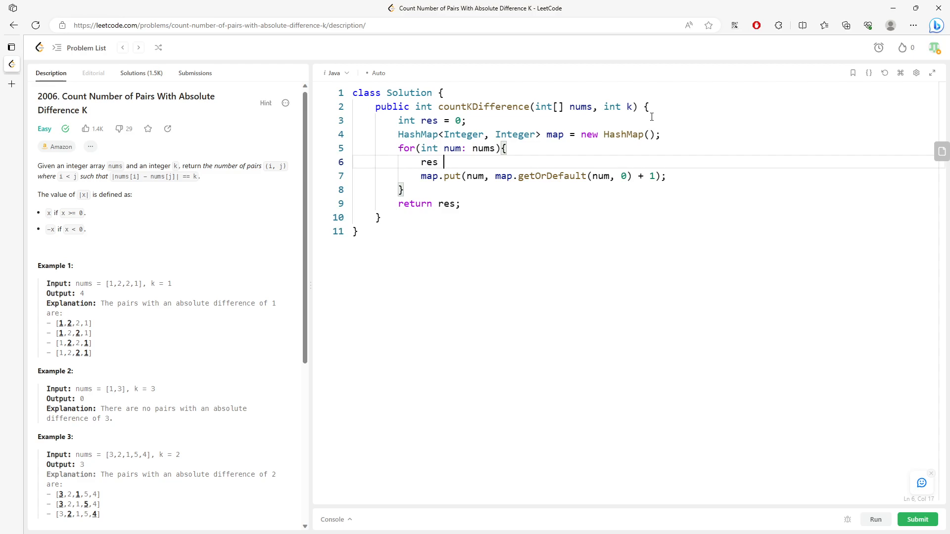
text(+=)
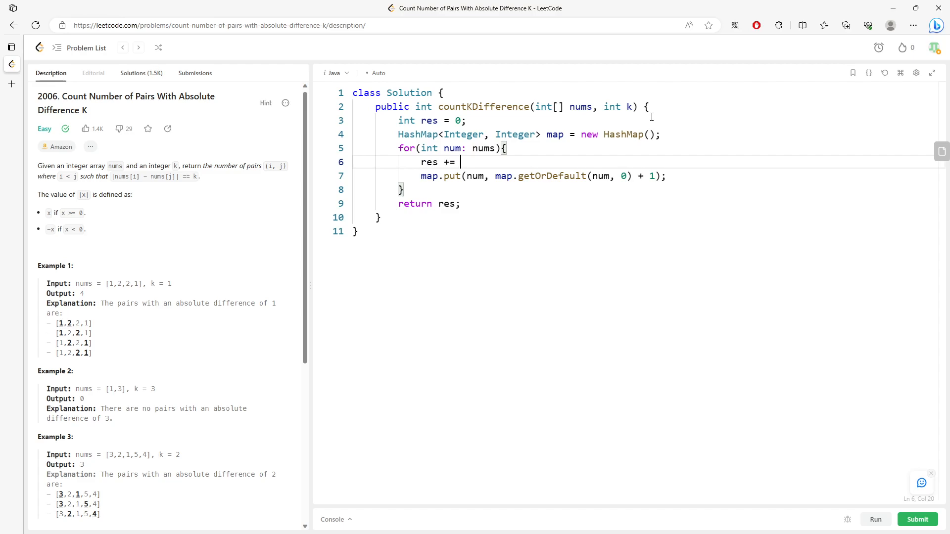
text(ma)
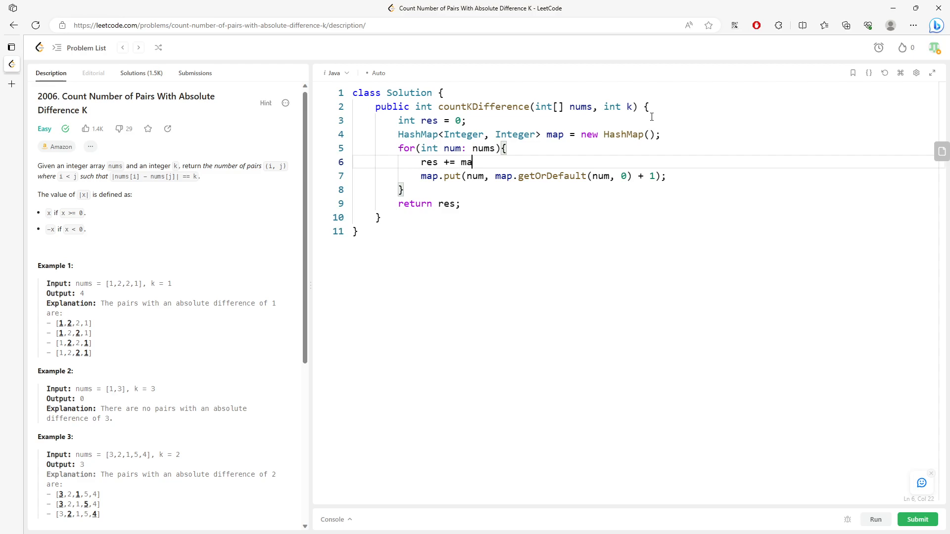
text(p.getOrDefault(num-))
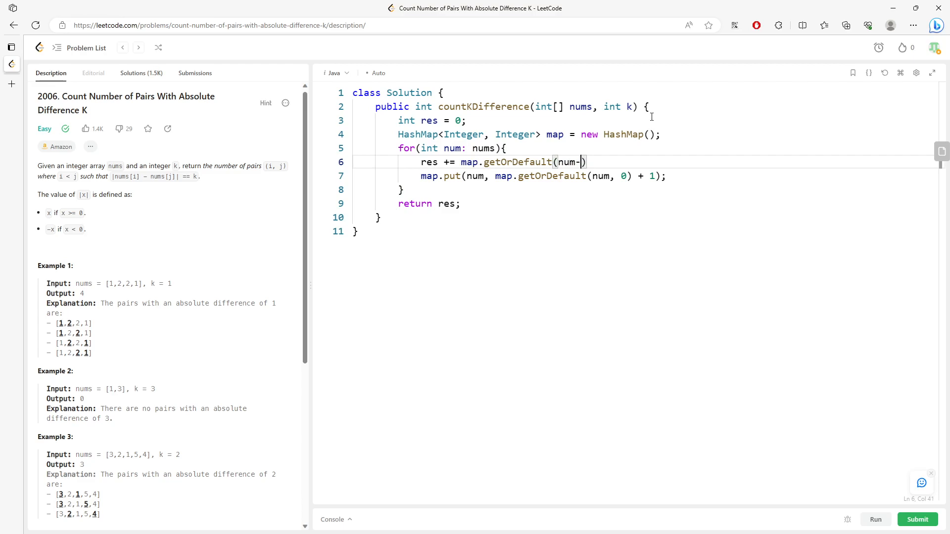
text(k)
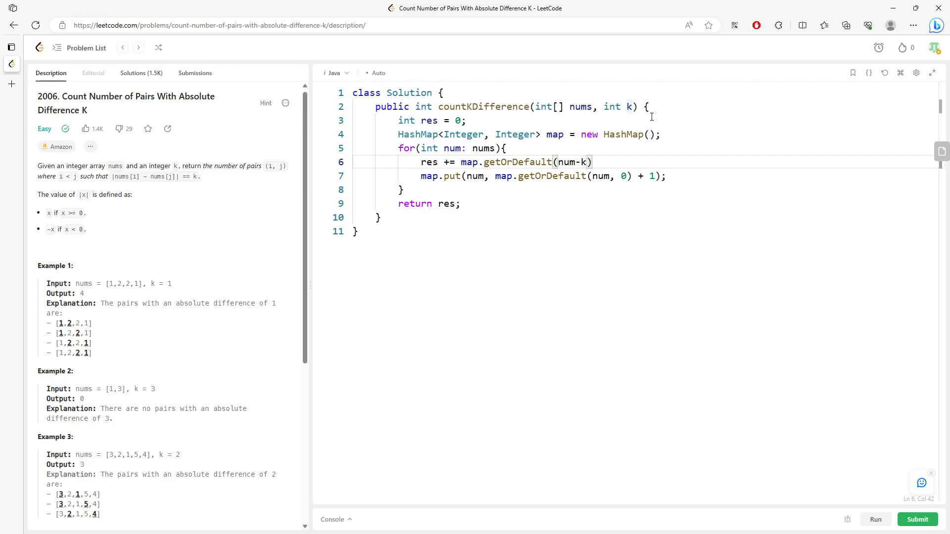
text(, 0)
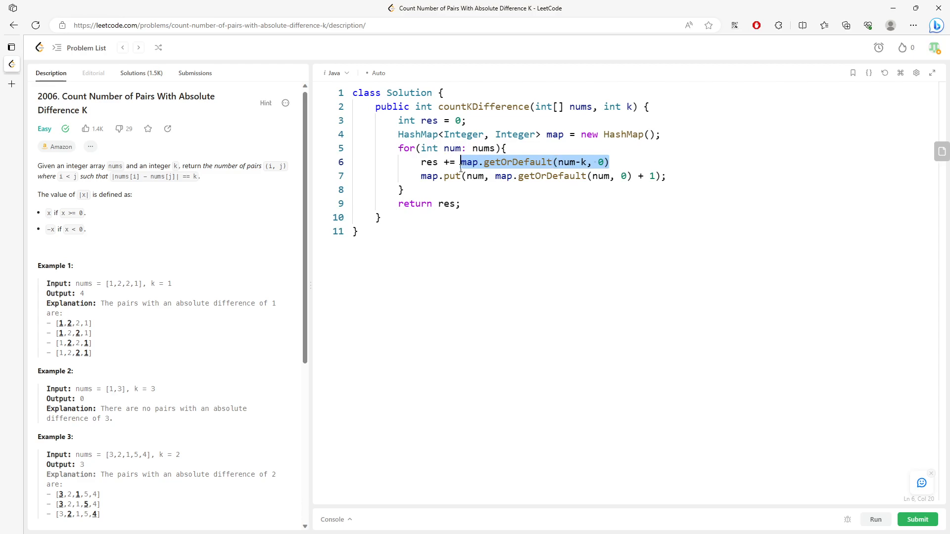
Append + map.getOrDefault(num+k, 0) to the res line and run Example 1, getting 4.
double_click(517, 161)
text( +)
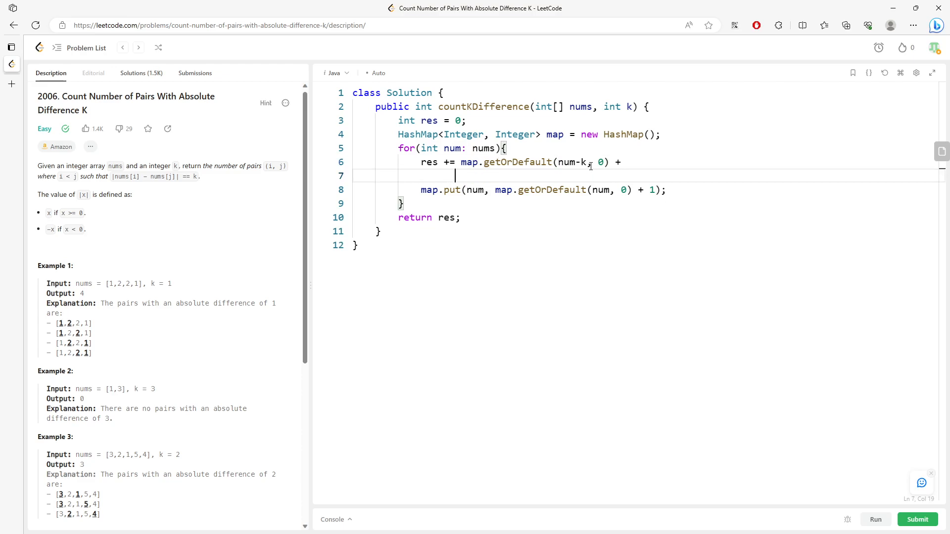
text(map.getOrDefault(num+)
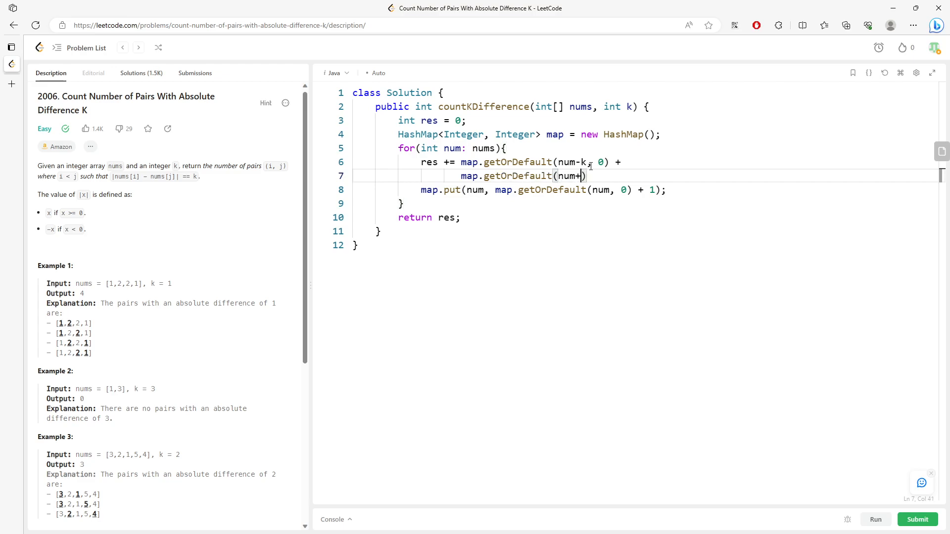
text(k, -0)
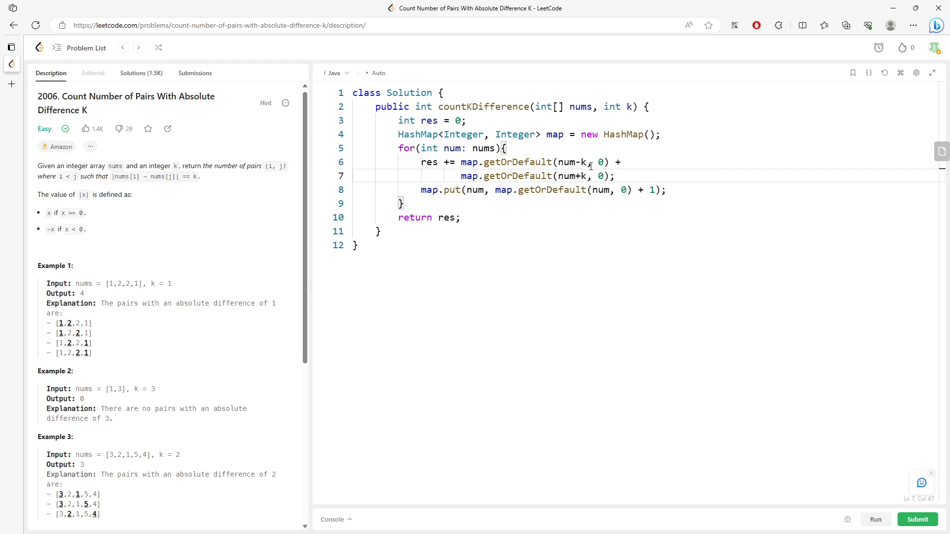
click(875, 519)
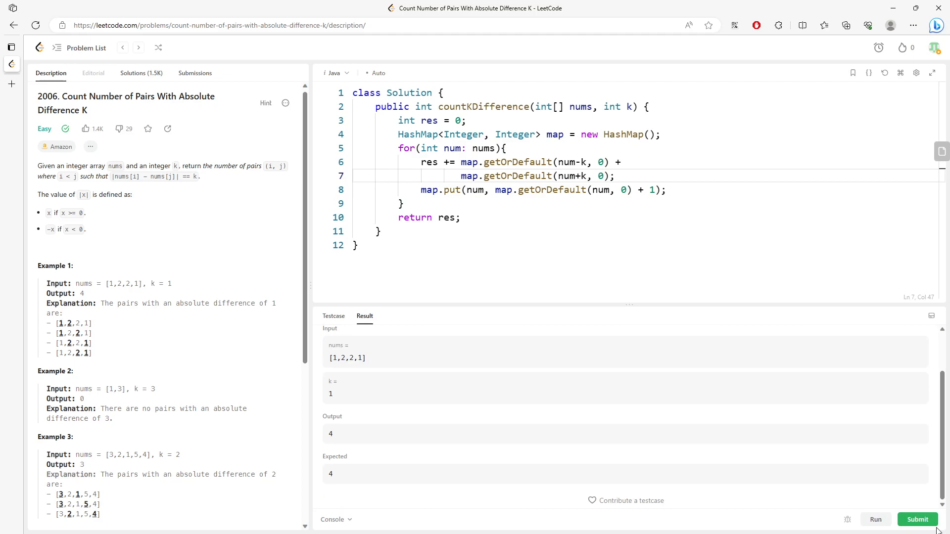
Submit the solution for an Accepted verdict and return to the Description tab.
click(917, 519)
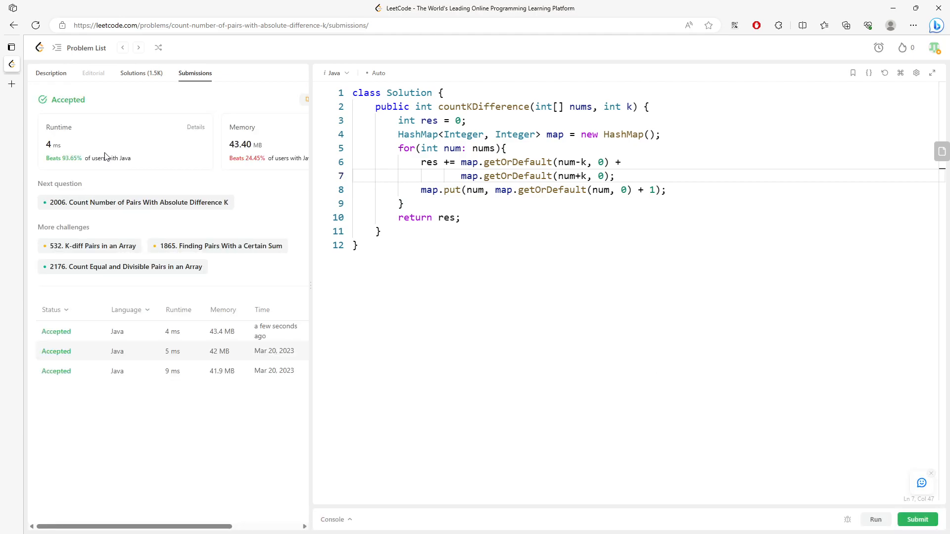
click(50, 73)
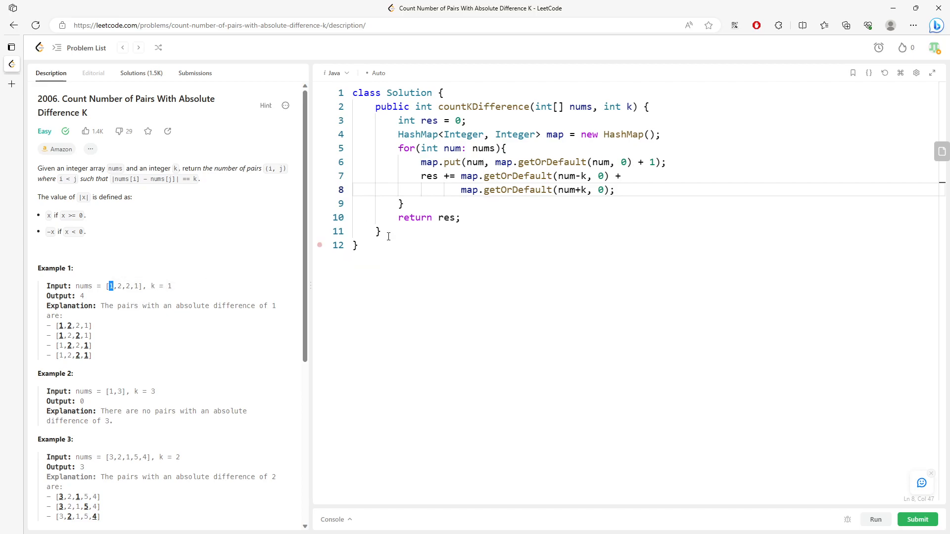
Move the map.put line back below the res += lines and select the loop.
double_click(566, 176)
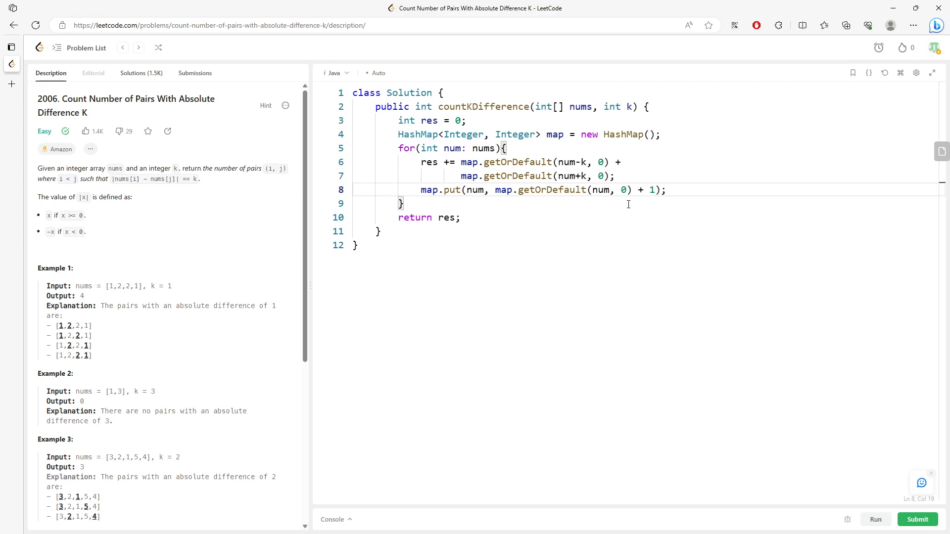
mouse_move(723, 4)
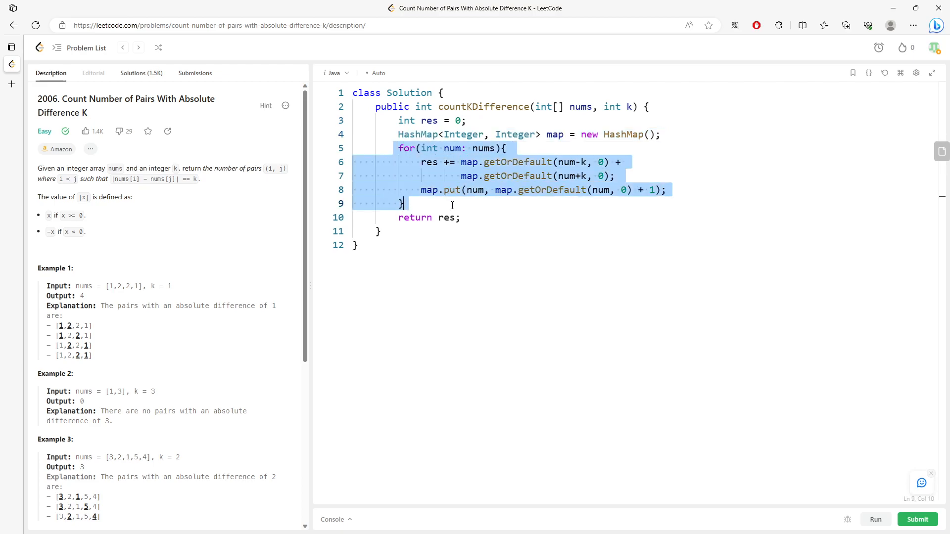
mouse_move(661, 278)
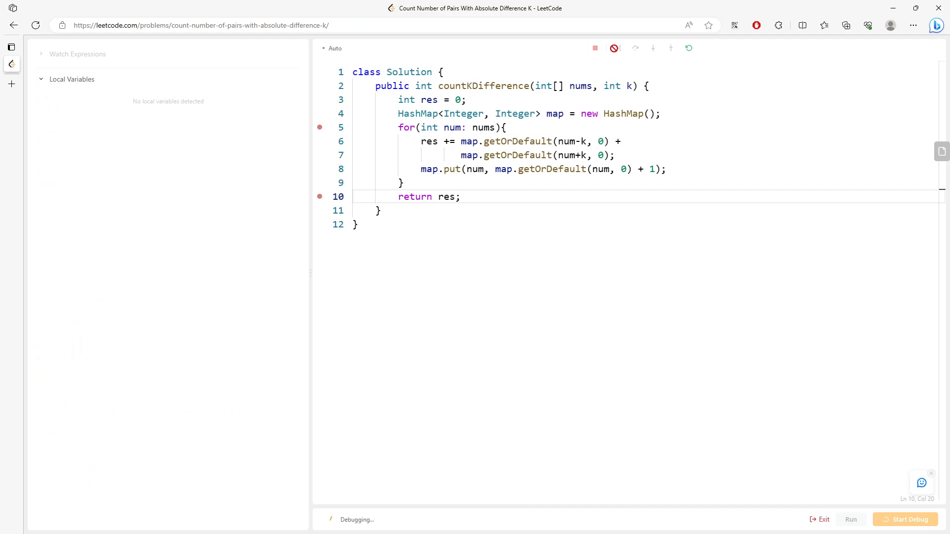
Continue through the loop iterations on Example 1 until pausing at return res with res = 4.
click(615, 48)
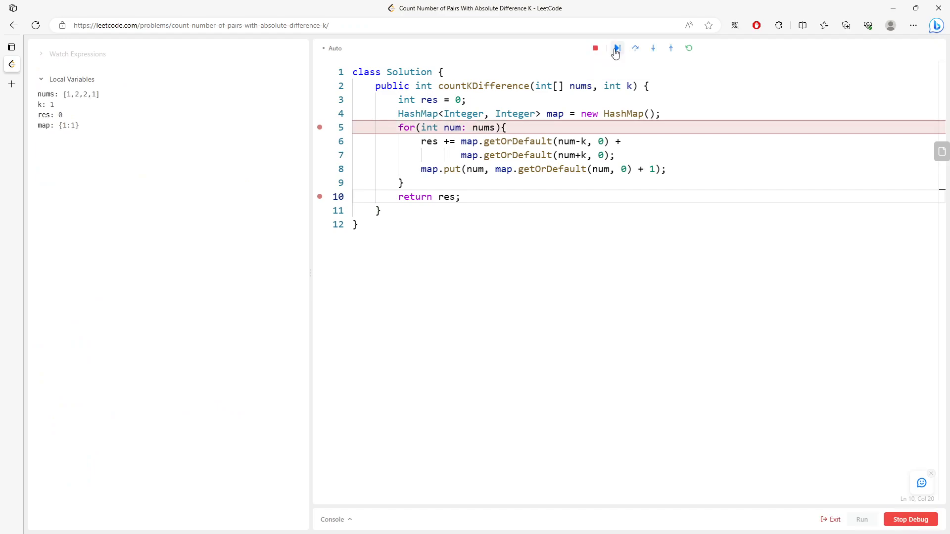
click(617, 48)
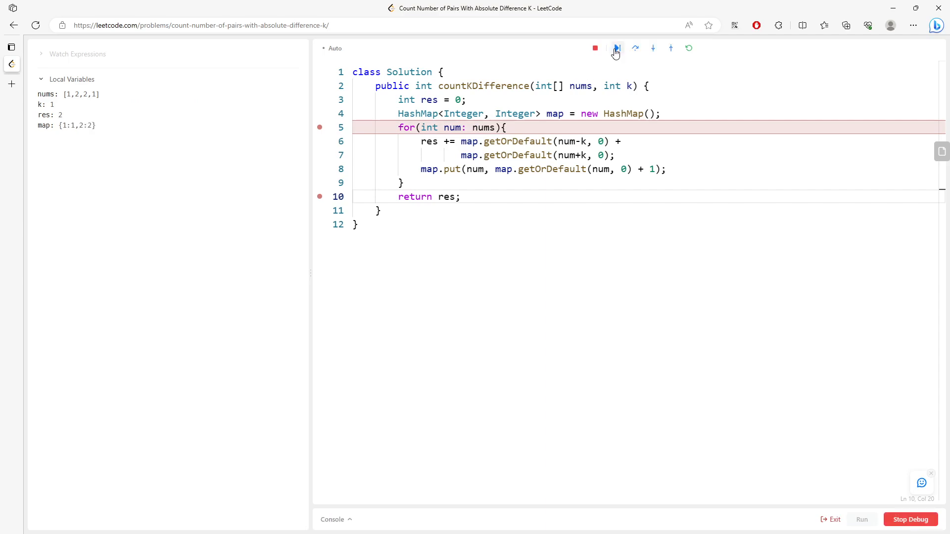
click(616, 48)
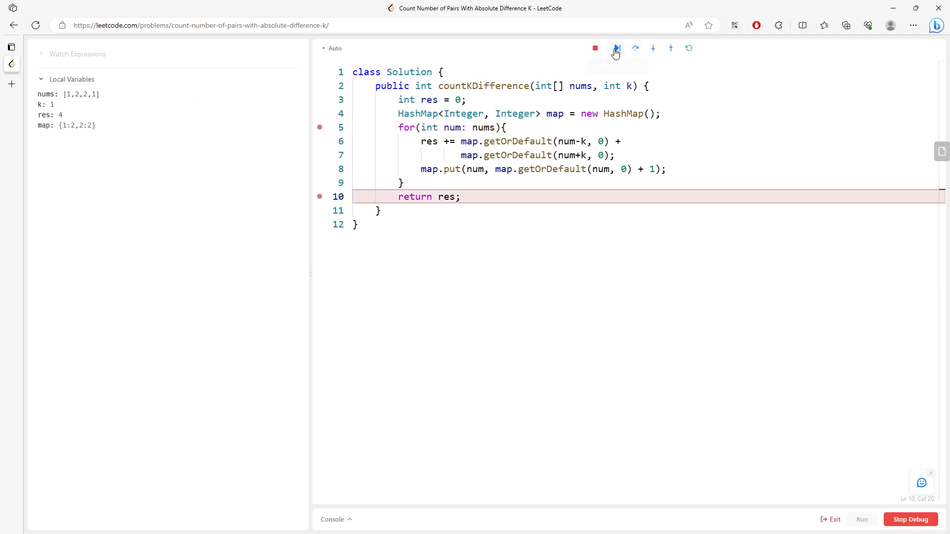